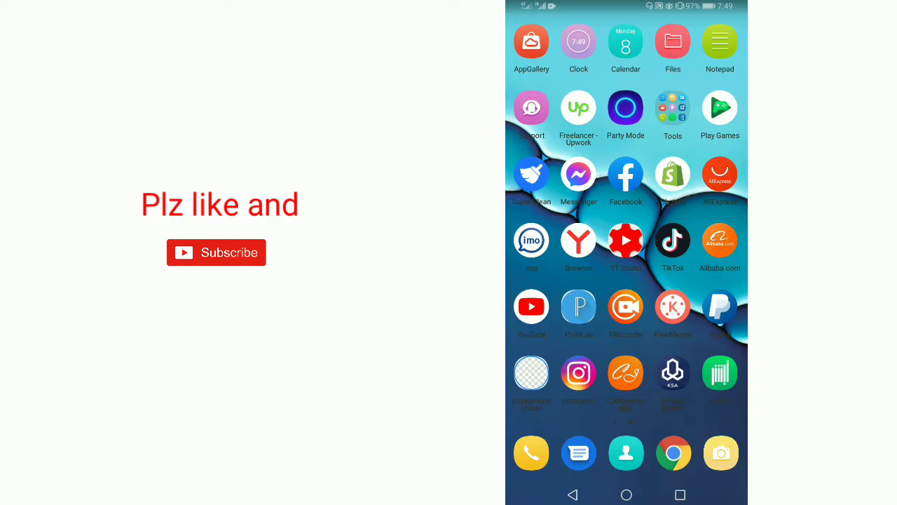
# - Scroll the Android home screen to reach the CapCut app
pyautogui.hscroll(-3)
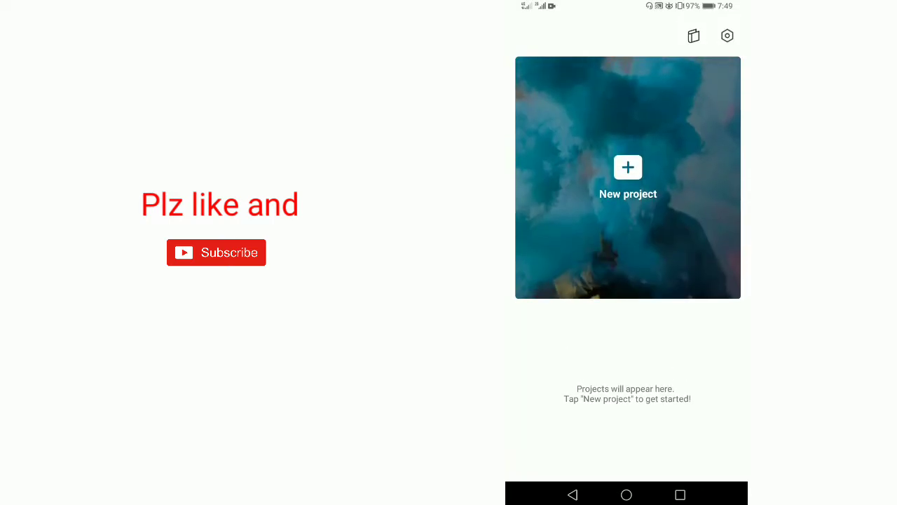
# - Start a new project and import the bungee-jump video as the main clip
pyautogui.click(627, 167)
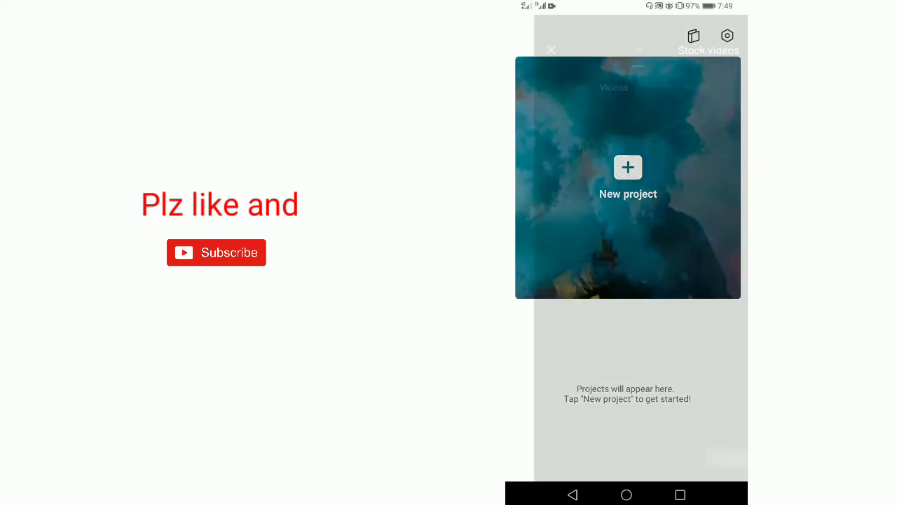
pyautogui.click(627, 167)
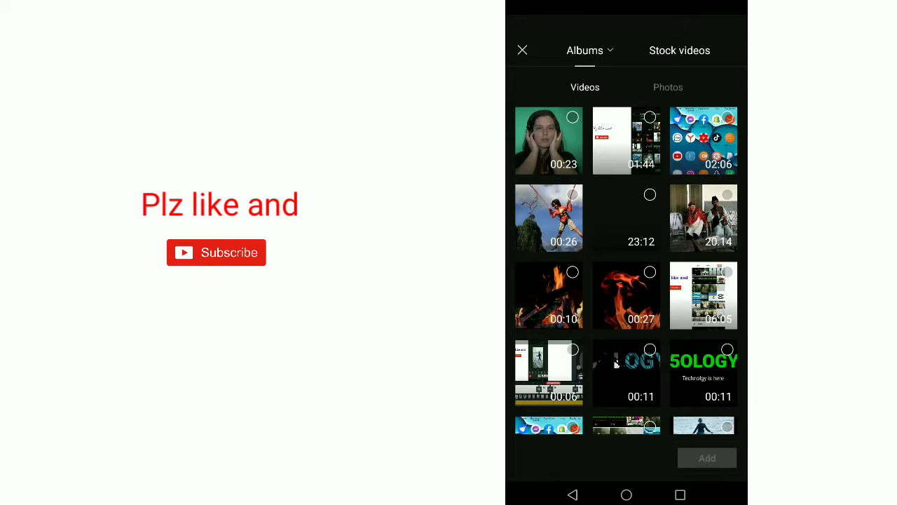
pyautogui.click(549, 218)
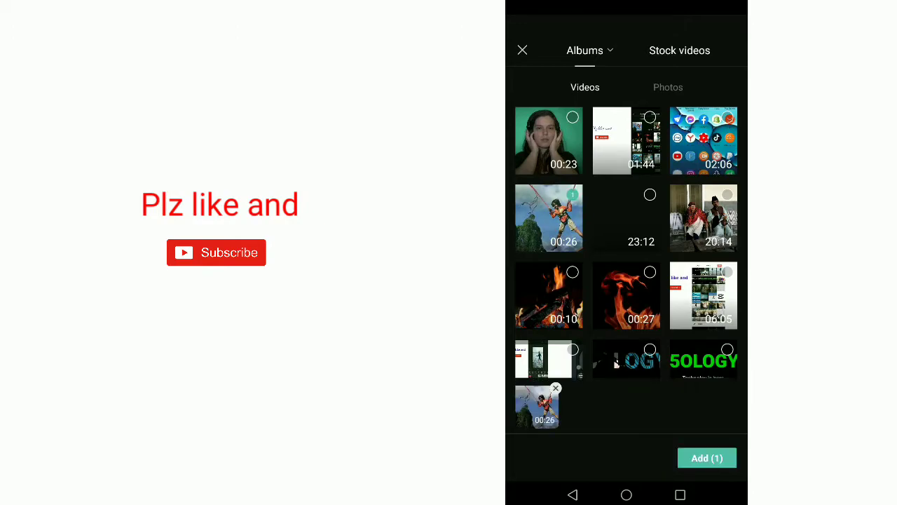
pyautogui.click(707, 457)
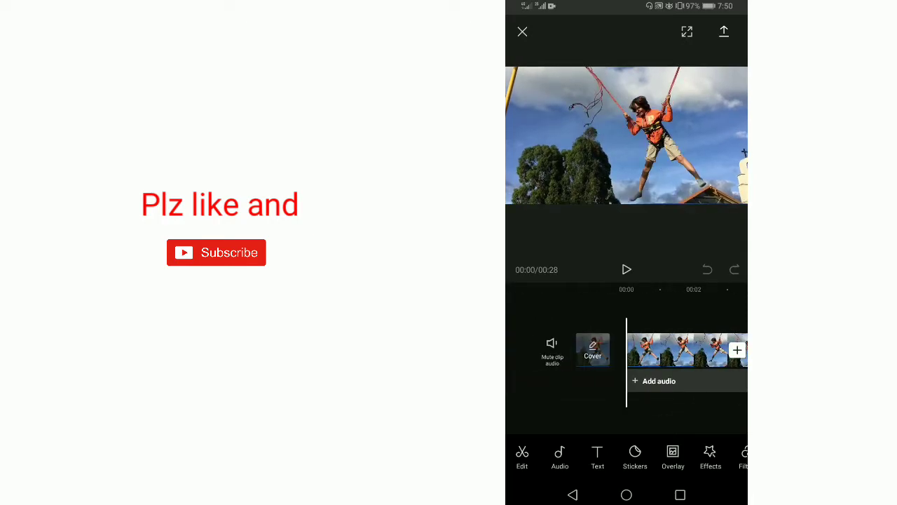
# - Open Add overlay and pick the green-screen clip of the woman from Videos
pyautogui.click(672, 455)
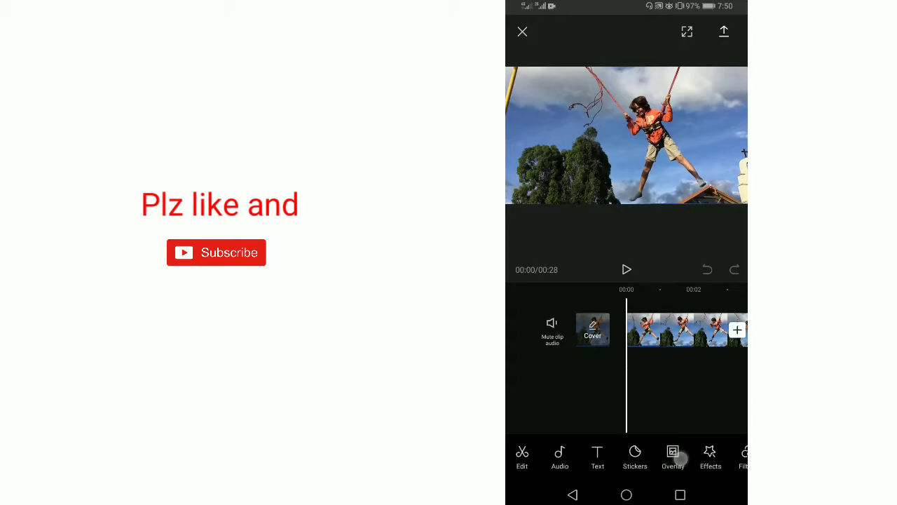
pyautogui.click(672, 456)
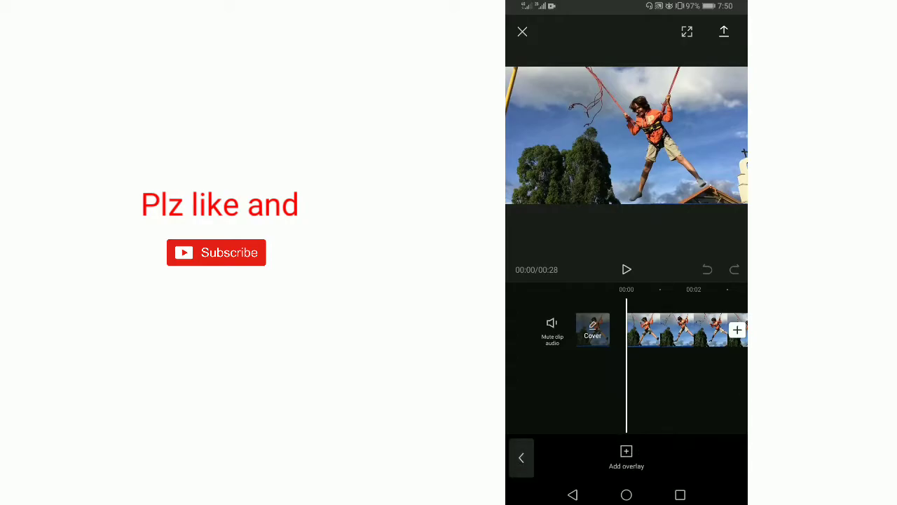
pyautogui.click(626, 456)
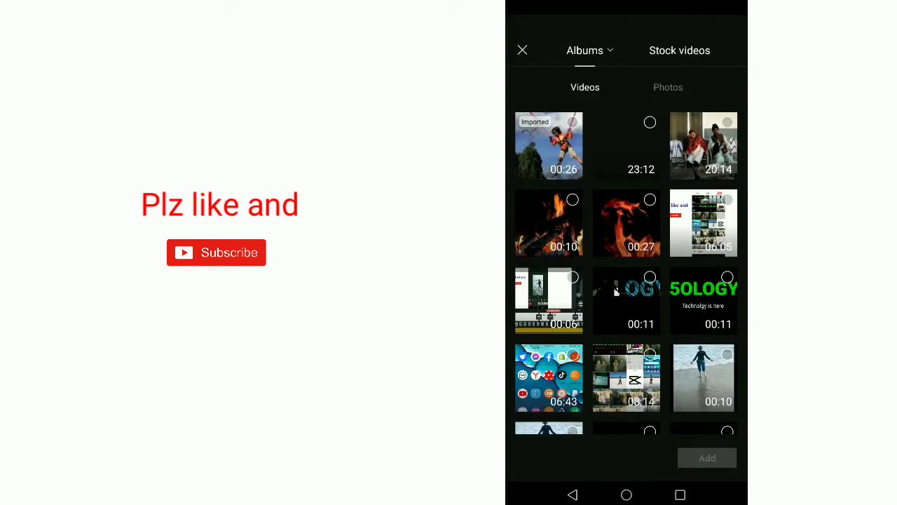
pyautogui.scroll(-3)
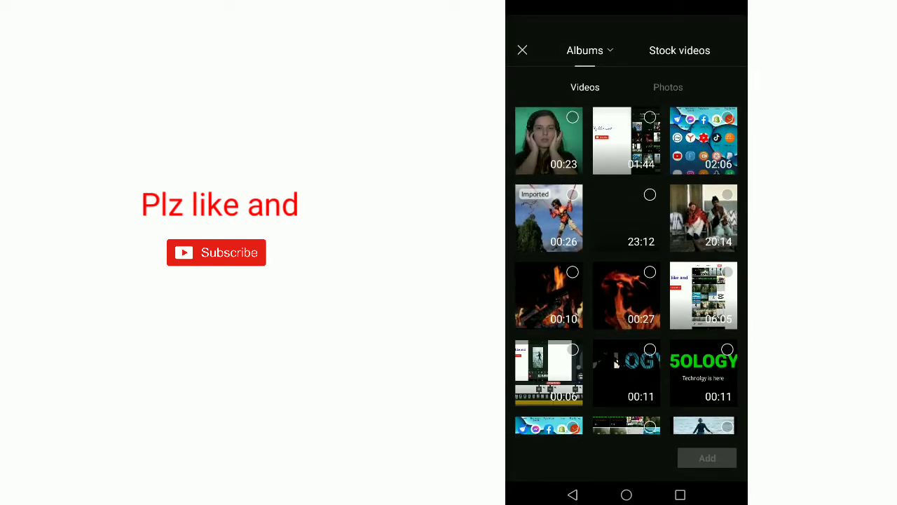
pyautogui.click(549, 140)
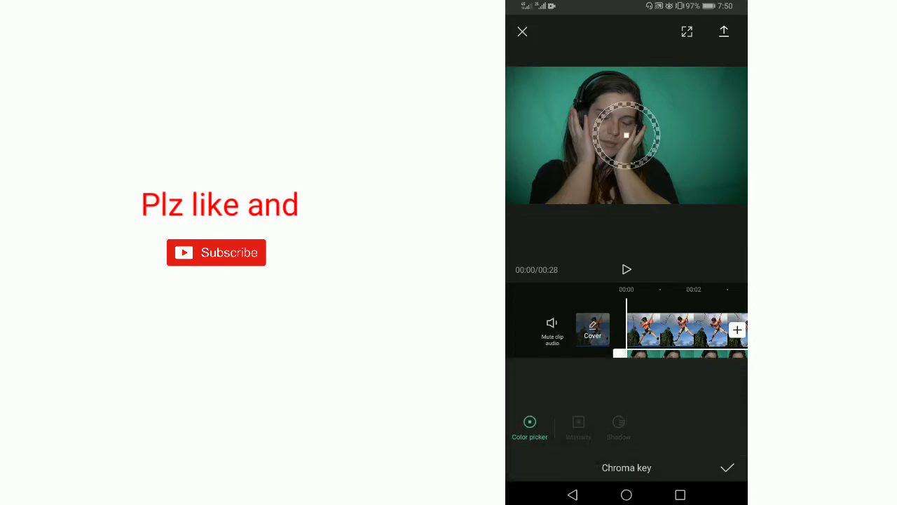
# - Drag the Chroma key color picker onto the overlay's green background
pyautogui.moveTo(626, 135); pyautogui.dragTo(678, 130)
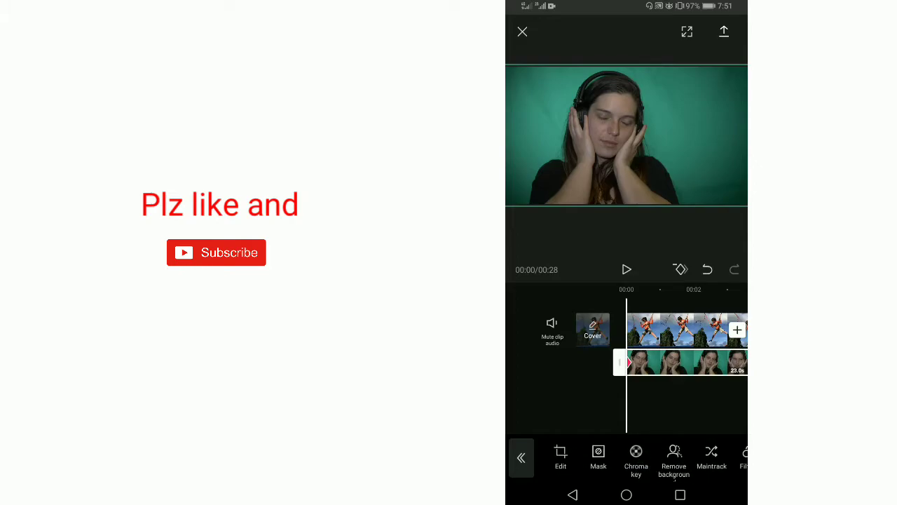
# - Run Remove background on the selected woman overlay clip
pyautogui.click(673, 458)
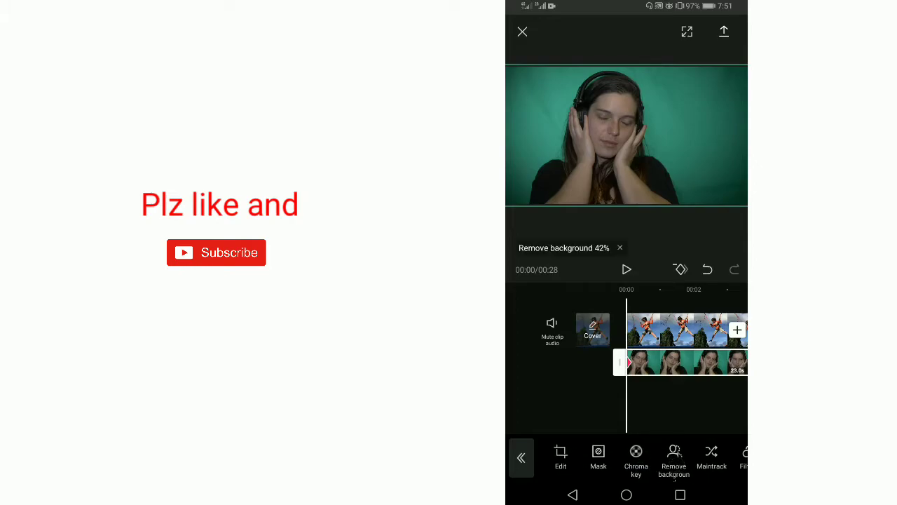